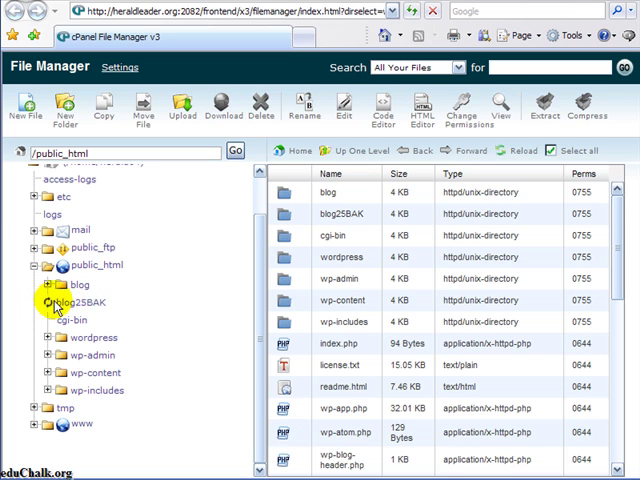
- Open wp-config.php from the blog25BAK folder for editing
{"action": "left_click", "coordinate": [55, 302]}
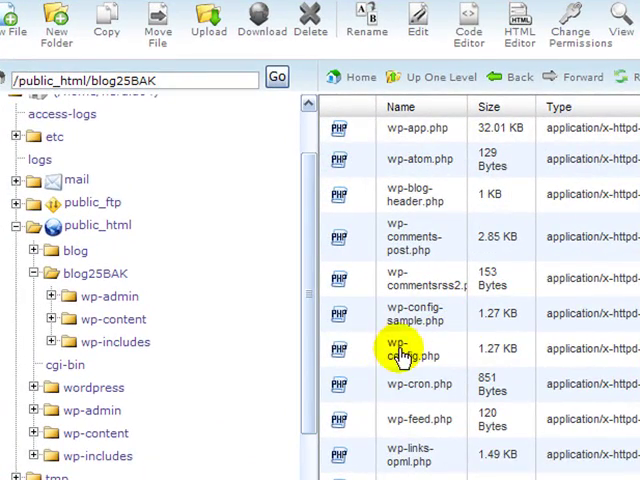
{"action": "left_click", "coordinate": [410, 348]}
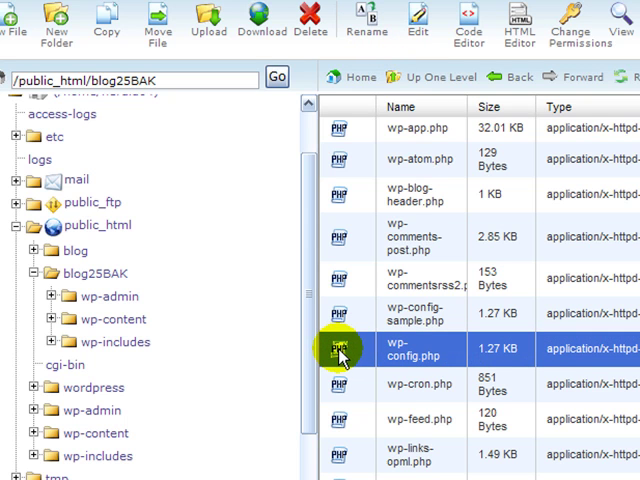
{"action": "mouse_move", "coordinate": [437, 119]}
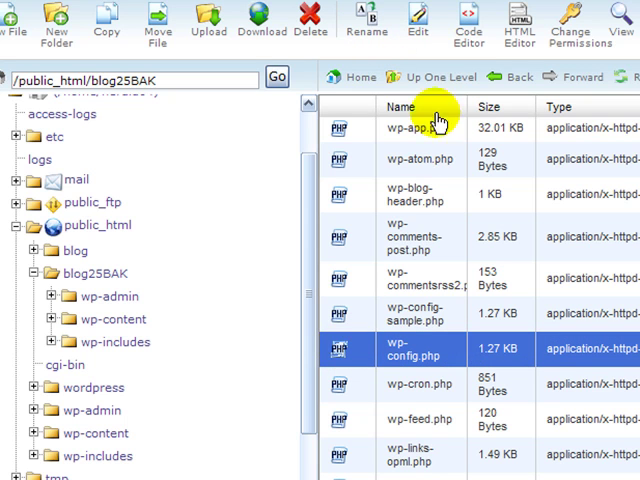
{"action": "left_click", "coordinate": [416, 25]}
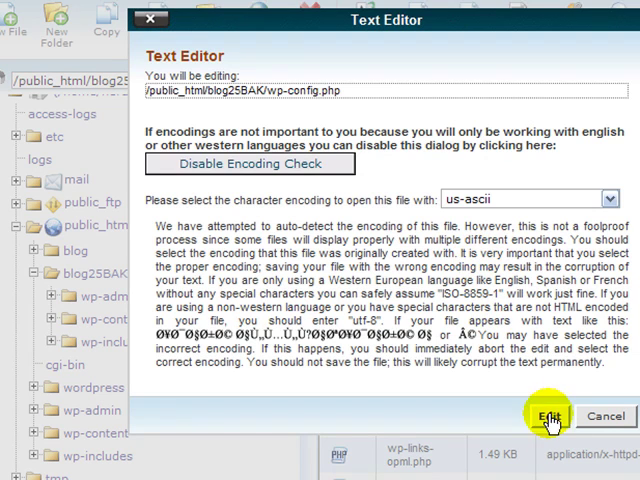
- Open the old wp-config.php in us-ascii and copy its DB_PASSWORD value
{"action": "left_click", "coordinate": [549, 416]}
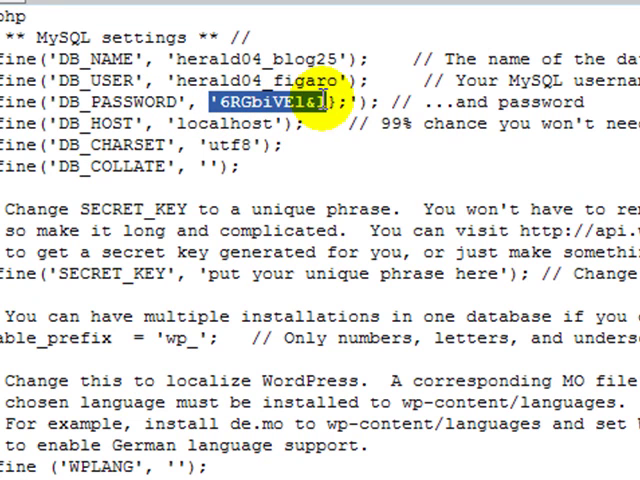
{"action": "right_click", "coordinate": [330, 102]}
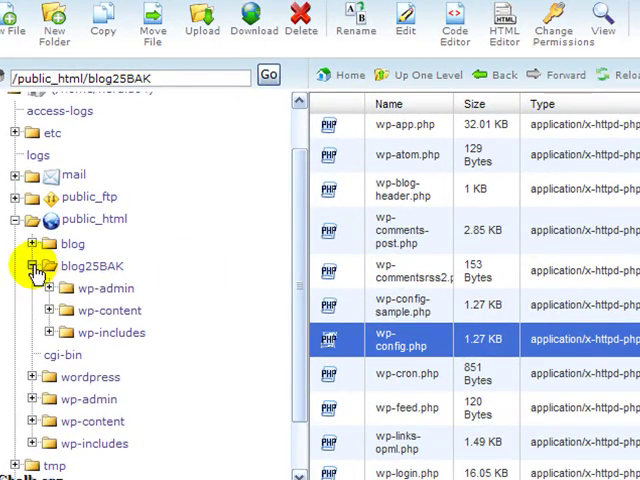
- Collapse blog25BAK and open the wordpress folder's wp-config-sample.php in the editor
{"action": "left_click", "coordinate": [89, 310]}
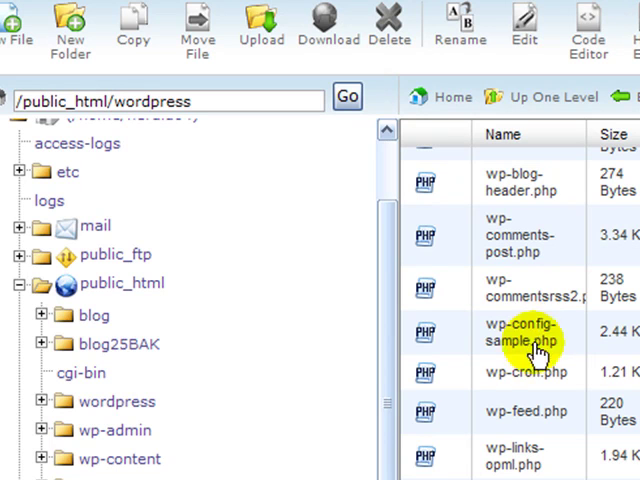
{"action": "left_click", "coordinate": [527, 331]}
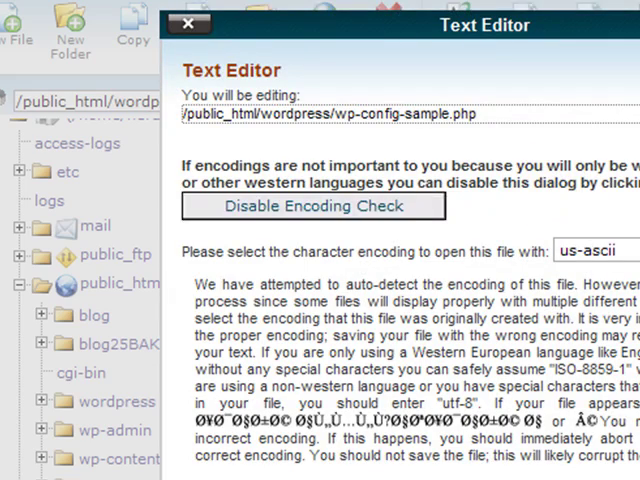
{"action": "left_click", "coordinate": [313, 206]}
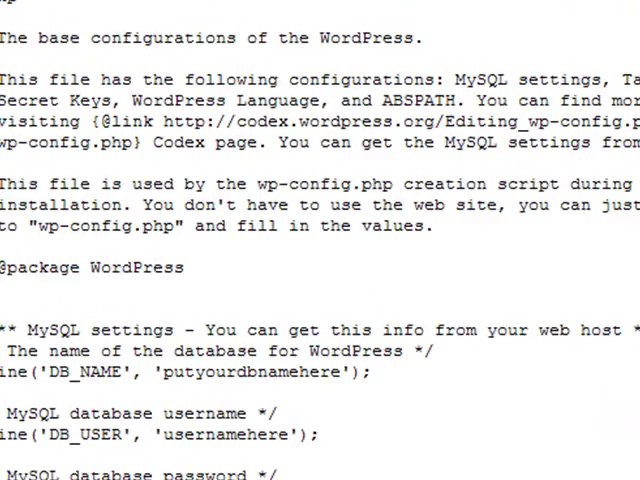
- Enter herald04_blog25 as DB_NAME and clear the database username placeholder
{"action": "scroll", "scroll_direction": "down", "scroll_amount": 3}
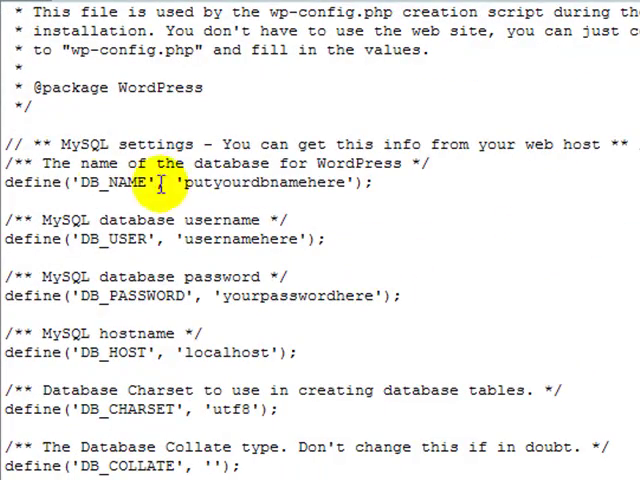
{"action": "mouse_move", "coordinate": [400, 180]}
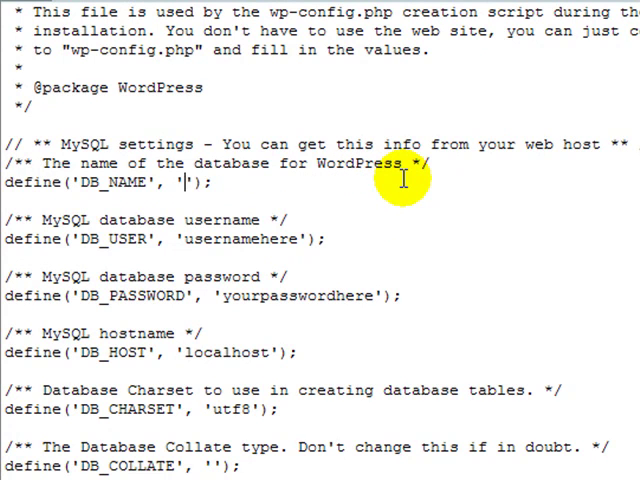
{"action": "type", "text": "herald04_blog25"}
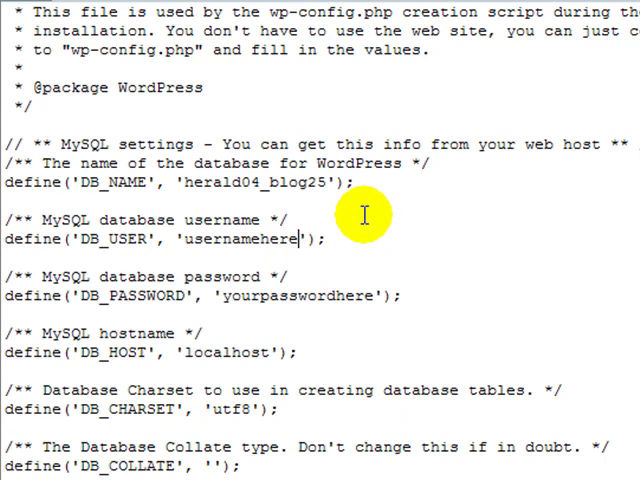
{"action": "key", "text": "BackSpace"}
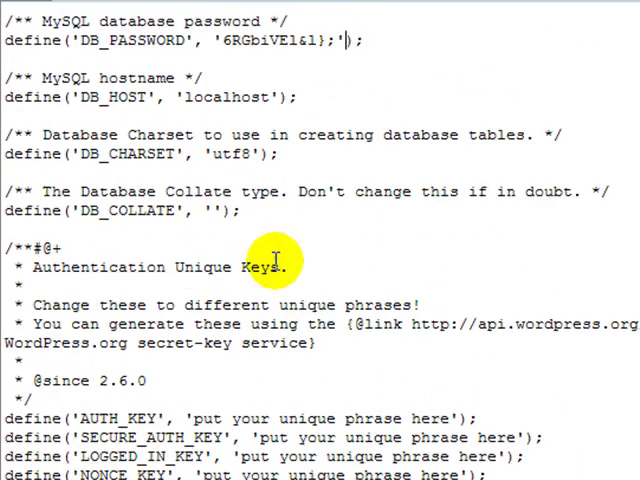
{"action": "scroll", "scroll_direction": "down", "scroll_amount": 3}
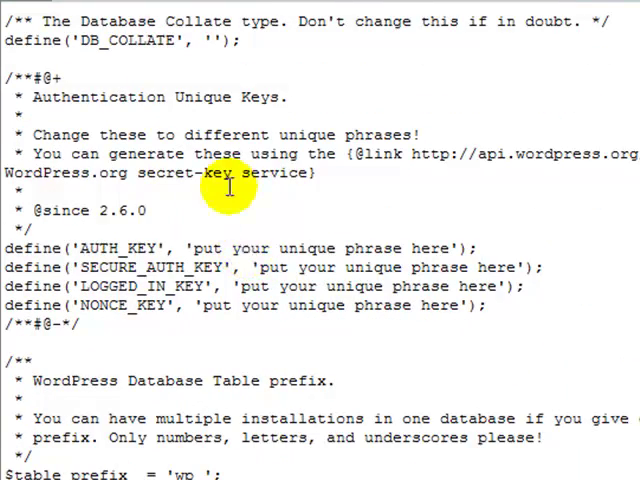
- Scroll to the Authentication Unique Keys and select the AUTH_KEY placeholder phrase
{"action": "scroll", "scroll_direction": "down", "scroll_amount": 3}
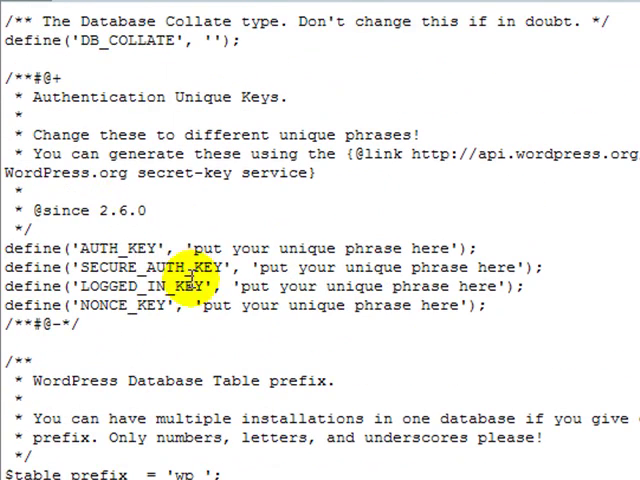
{"action": "scroll", "scroll_direction": "down", "scroll_amount": 3}
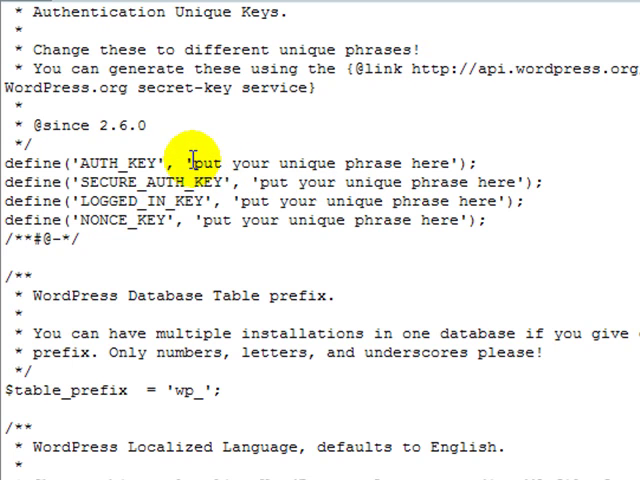
{"action": "left_click_drag", "start_coordinate": [186, 163], "coordinate": [430, 163]}
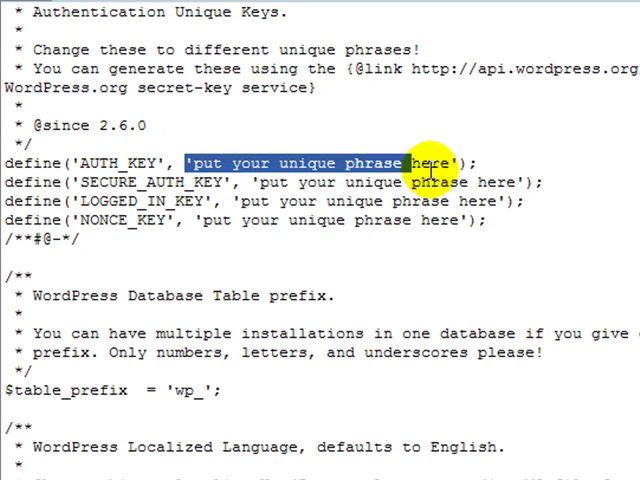
{"action": "left_click", "coordinate": [210, 162]}
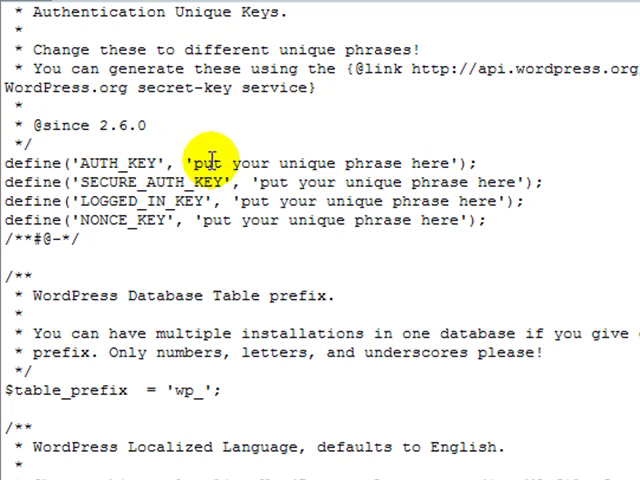
{"action": "mouse_move", "coordinate": [335, 162]}
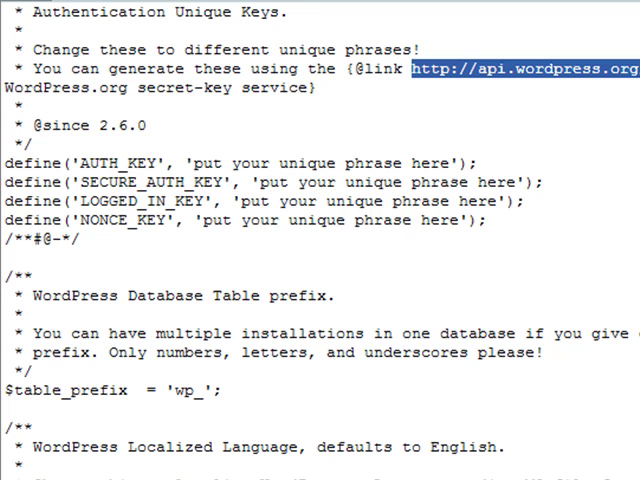
{"action": "mouse_move", "coordinate": [366, 12]}
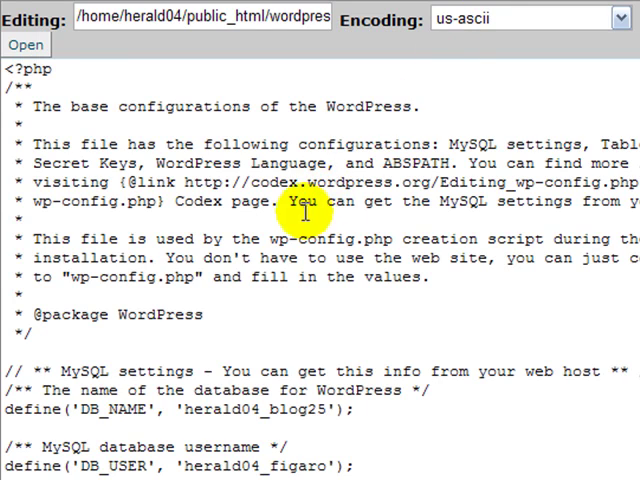
- Paste the four generated secret keys over the placeholder define() lines
{"action": "scroll", "scroll_direction": "down", "scroll_amount": 3}
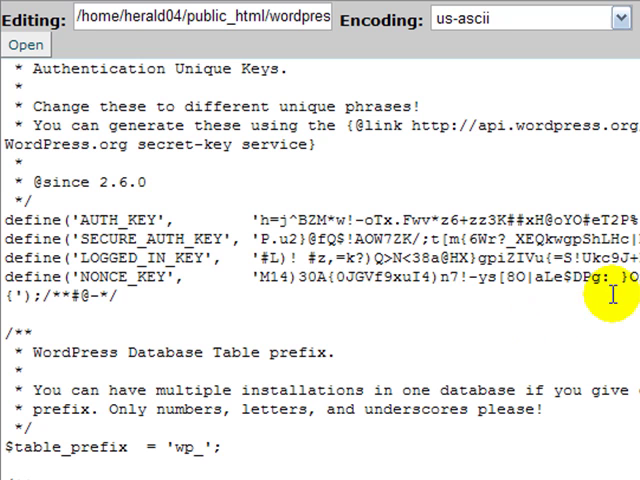
{"action": "mouse_move", "coordinate": [611, 297]}
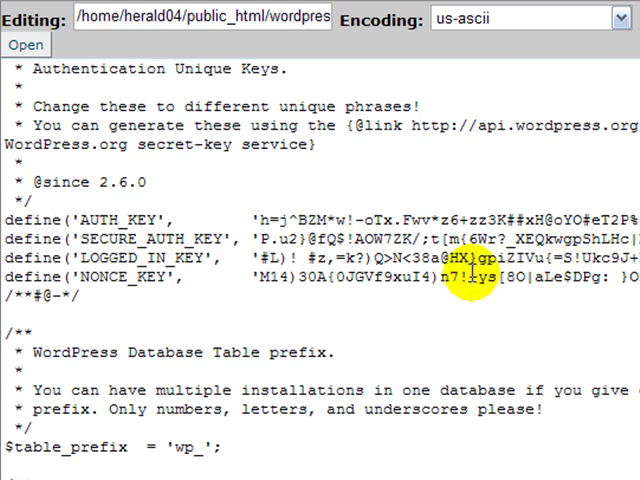
{"action": "scroll", "scroll_direction": "up", "scroll_amount": 3}
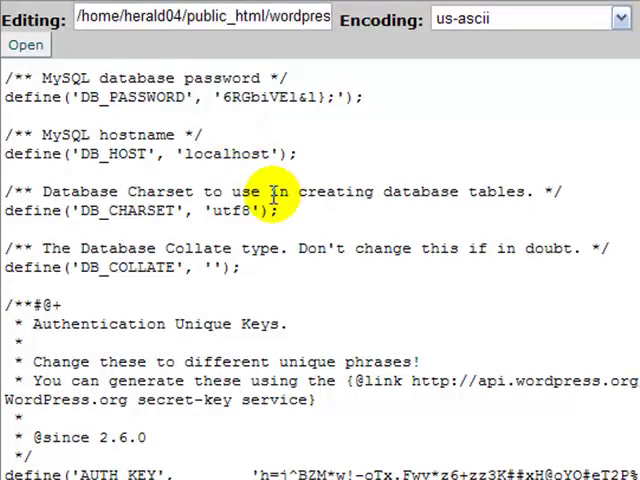
- Save wp-config-sample.php via Save Changes and return to the wordpress listing
{"action": "scroll", "scroll_direction": "down", "scroll_amount": 3}
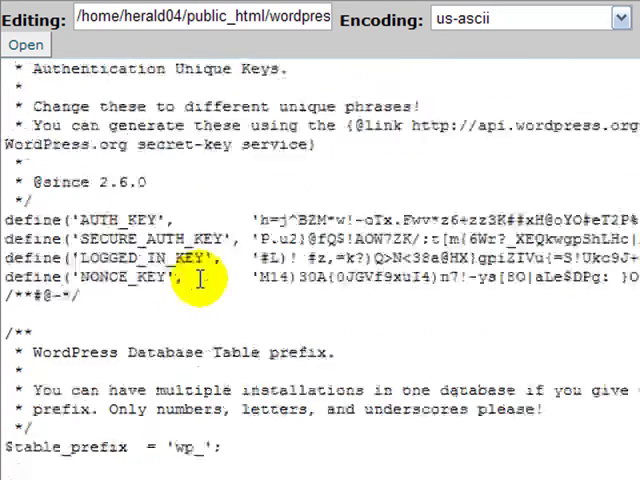
{"action": "scroll", "scroll_direction": "down", "scroll_amount": 3}
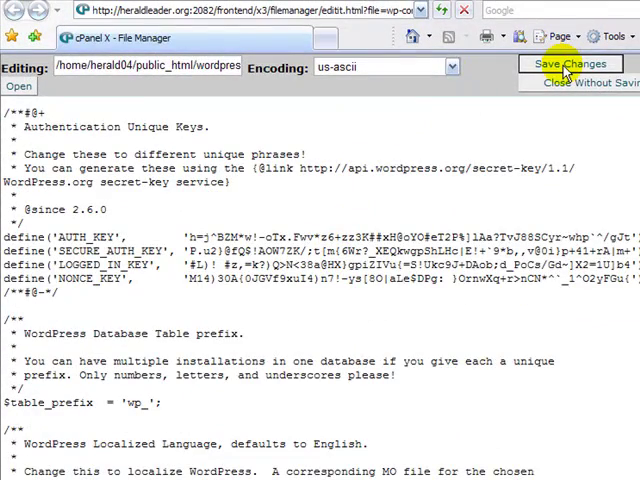
{"action": "left_click", "coordinate": [567, 64]}
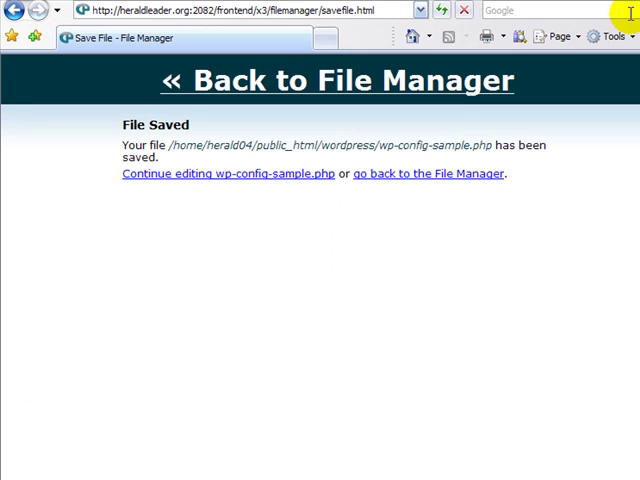
{"action": "left_click", "coordinate": [428, 173]}
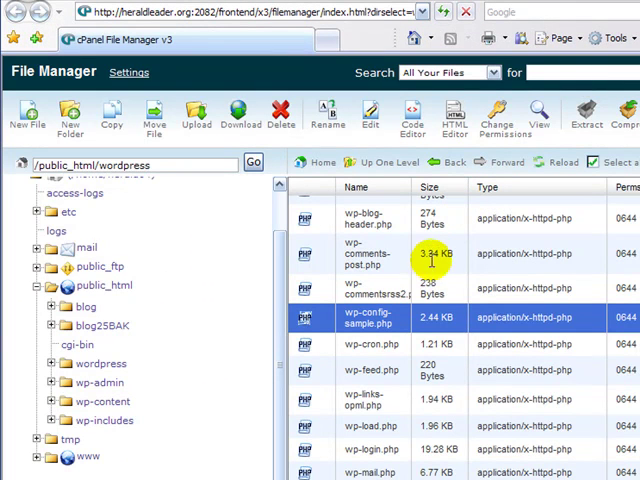
{"action": "mouse_move", "coordinate": [150, 273]}
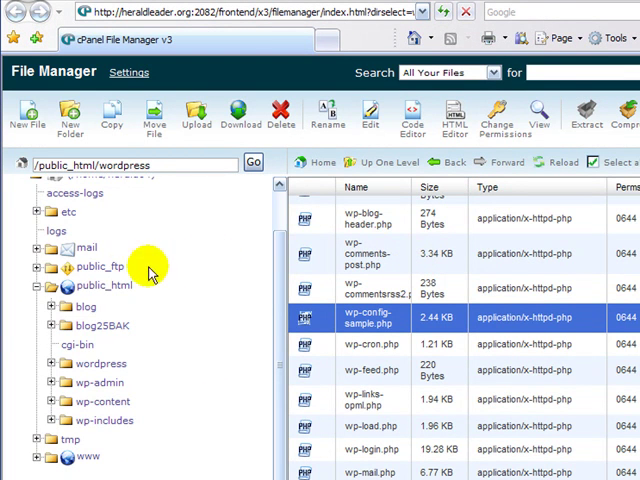
- Rename the wordpress folder in public_html to blog25
{"action": "left_click", "coordinate": [103, 285]}
{"action": "type", "text": "blog"}
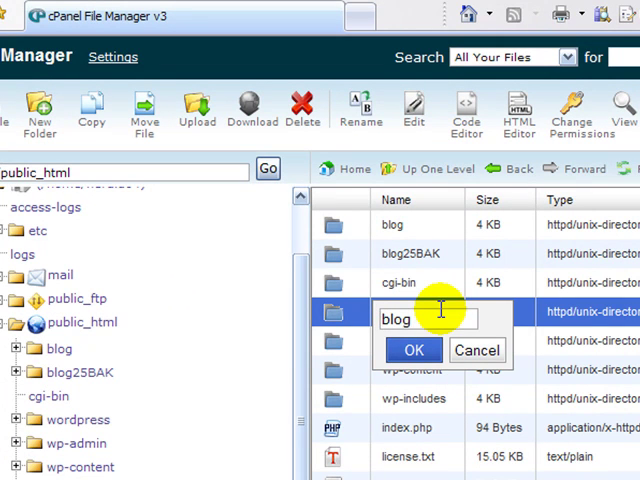
{"action": "type", "text": "25"}
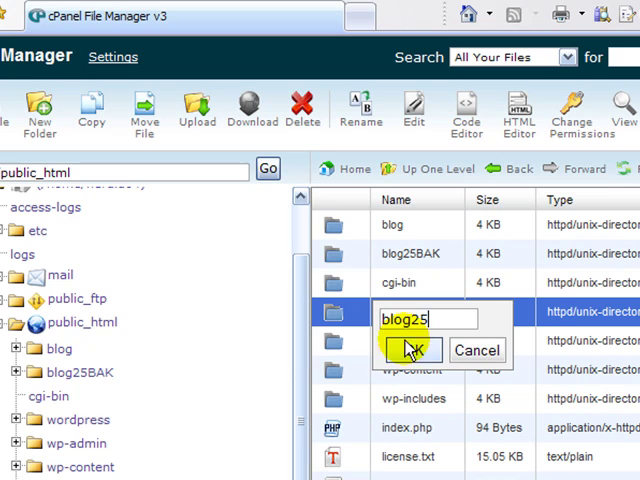
{"action": "left_click", "coordinate": [410, 350]}
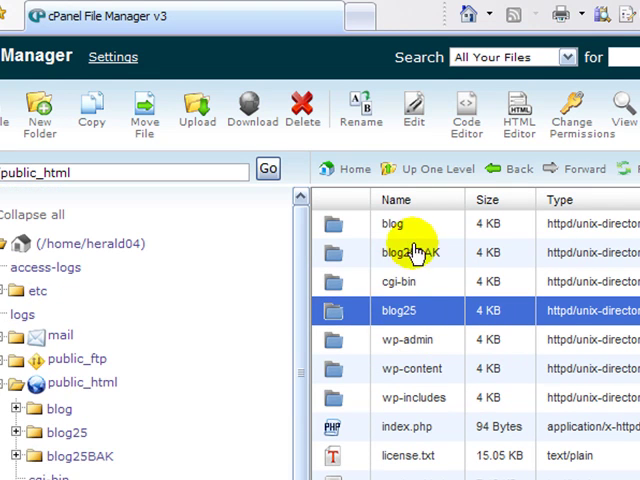
{"action": "mouse_move", "coordinate": [445, 328]}
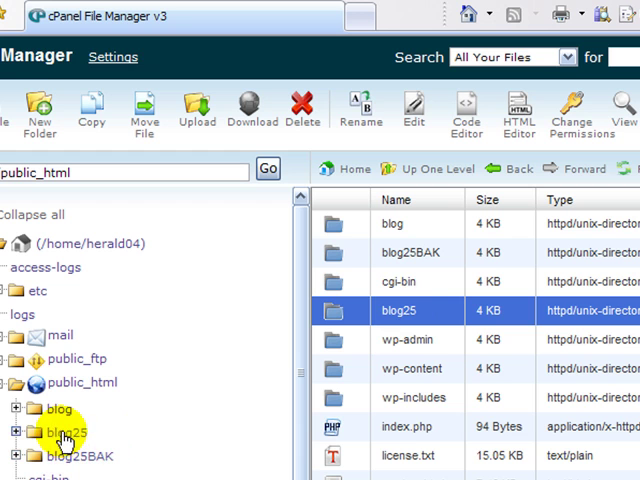
{"action": "mouse_move", "coordinate": [64, 432]}
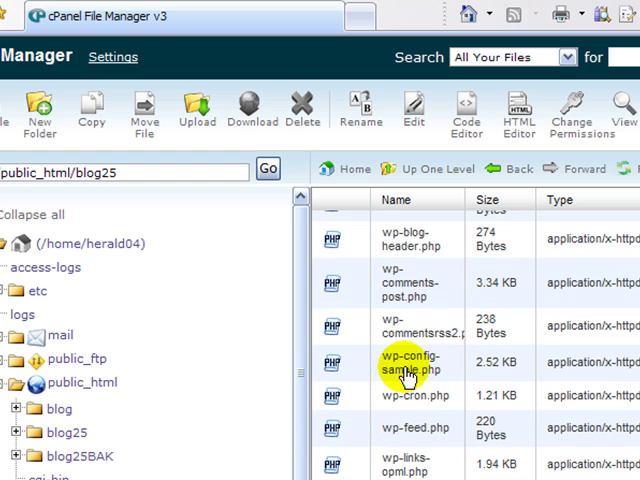
- Rename wp-config-sample.php inside blog25 to wp-config.php
{"action": "left_click", "coordinate": [361, 110]}
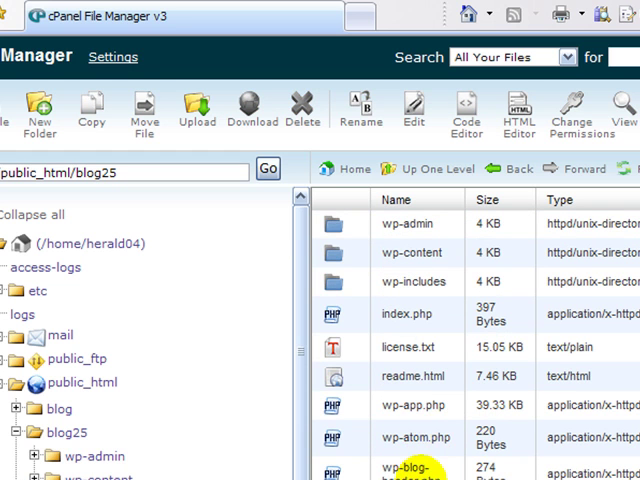
{"action": "scroll", "scroll_direction": "down", "scroll_amount": 3}
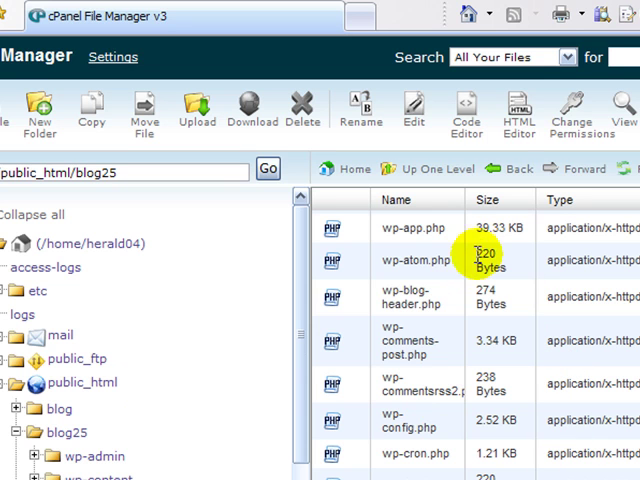
{"action": "mouse_move", "coordinate": [335, 40]}
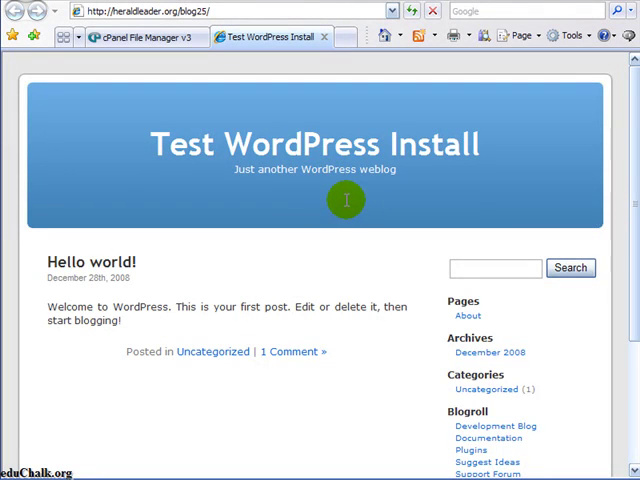
- Scroll through the blog25 'Test WordPress Install' front page toward the Meta links
{"action": "scroll", "scroll_direction": "down", "scroll_amount": 3}
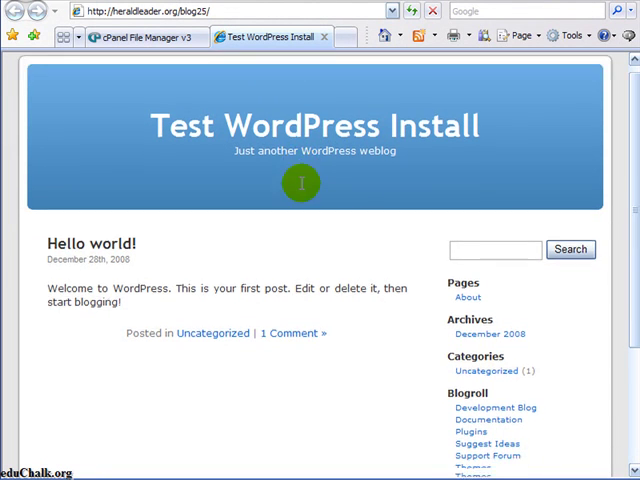
{"action": "scroll", "scroll_direction": "down", "scroll_amount": 3}
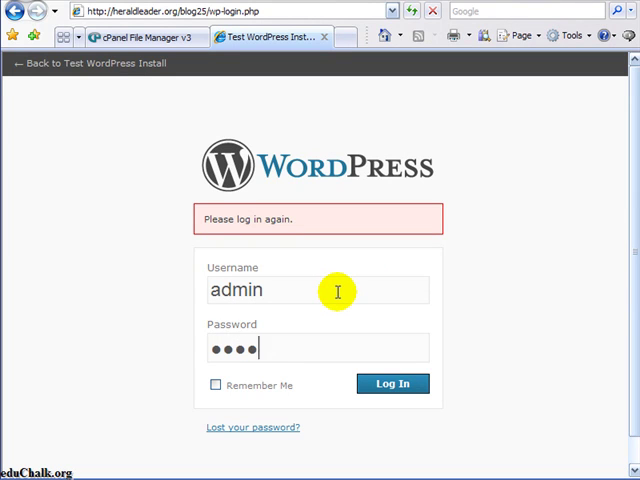
- Log in and upgrade the blog's database, continuing to the WordPress 2.7 Dashboard
{"action": "left_click", "coordinate": [392, 383]}
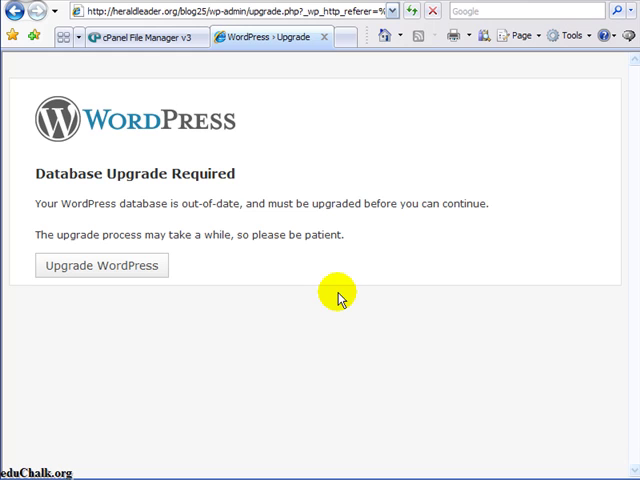
{"action": "mouse_move", "coordinate": [271, 228]}
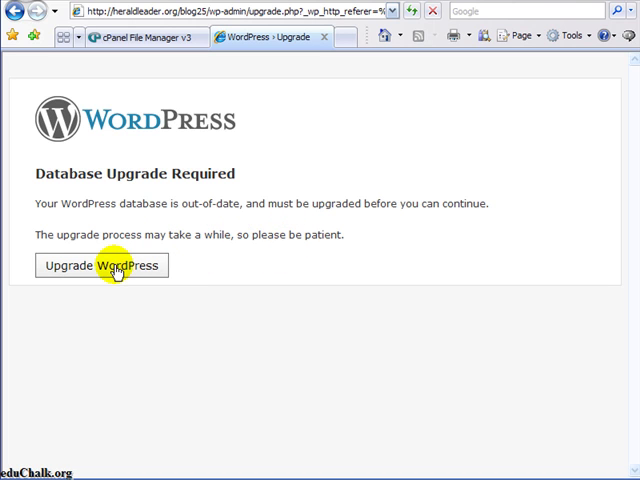
{"action": "mouse_move", "coordinate": [213, 228]}
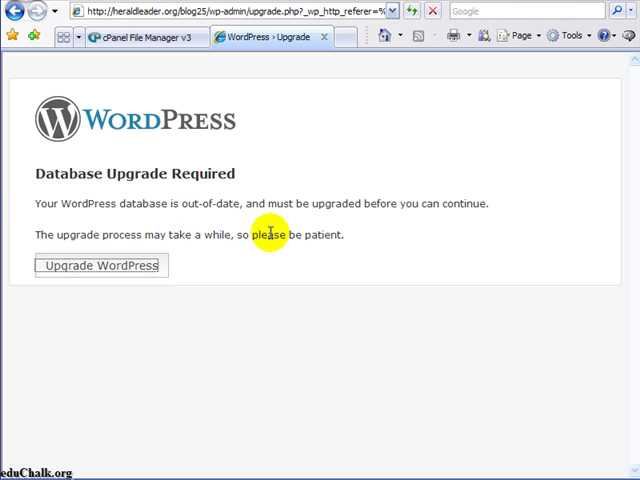
{"action": "left_click", "coordinate": [100, 265]}
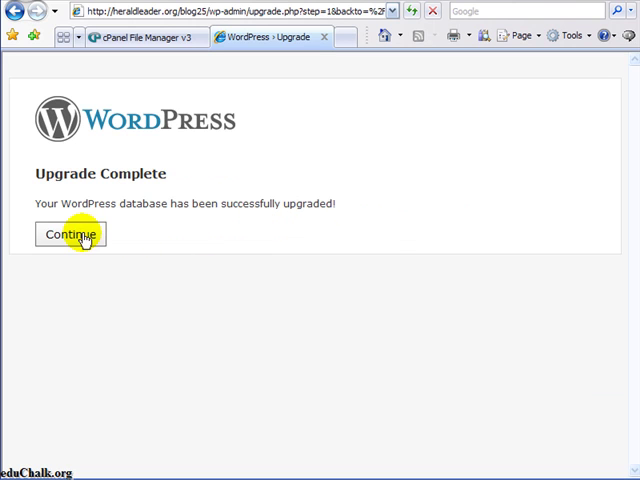
{"action": "left_click", "coordinate": [69, 233]}
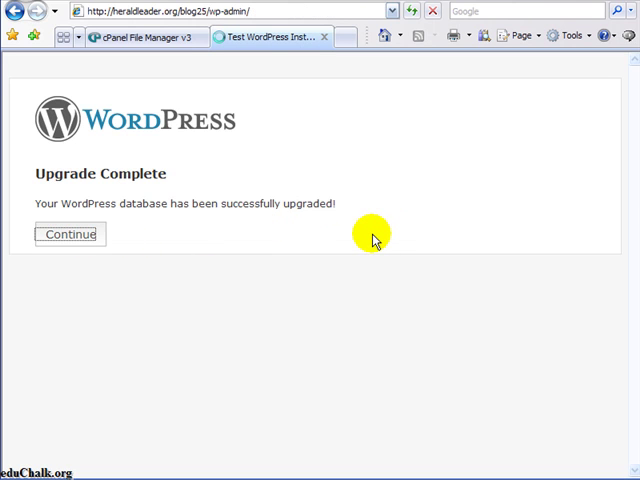
{"action": "left_click", "coordinate": [70, 234]}
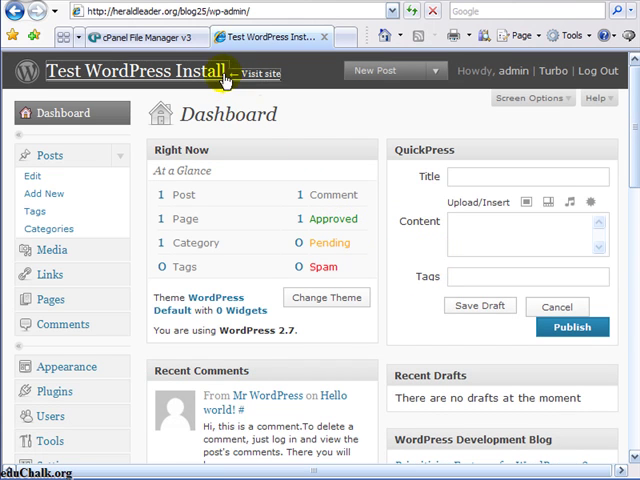
{"action": "left_click", "coordinate": [258, 73]}
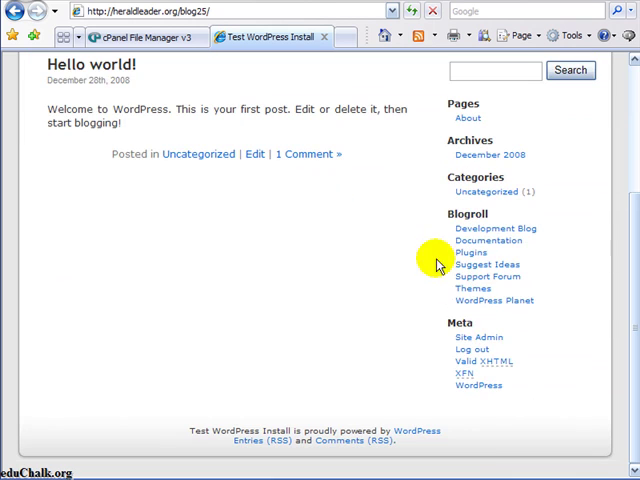
{"action": "left_click", "coordinate": [479, 337]}
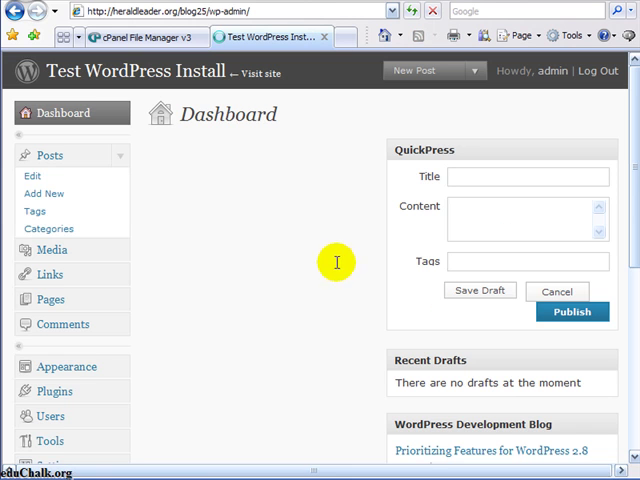
{"action": "mouse_move", "coordinate": [217, 239]}
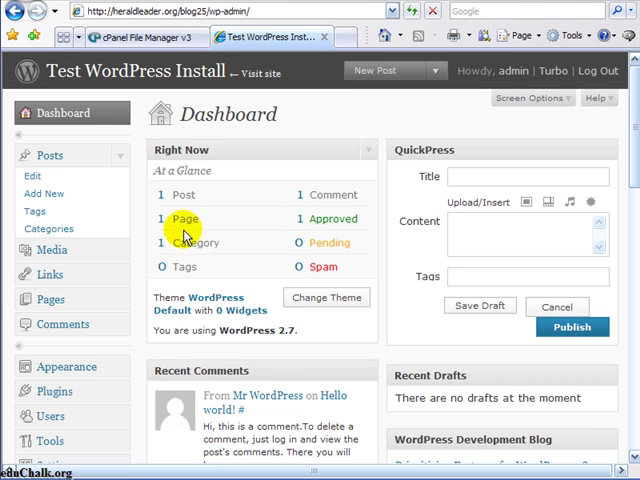
{"action": "scroll", "scroll_direction": "down", "scroll_amount": 3}
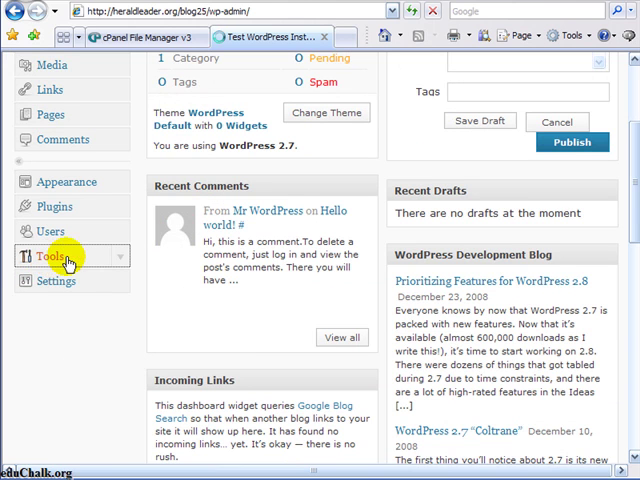
- Go to Tools > Upgrade to confirm WordPress 2.7 is the latest version
{"action": "left_click", "coordinate": [43, 256]}
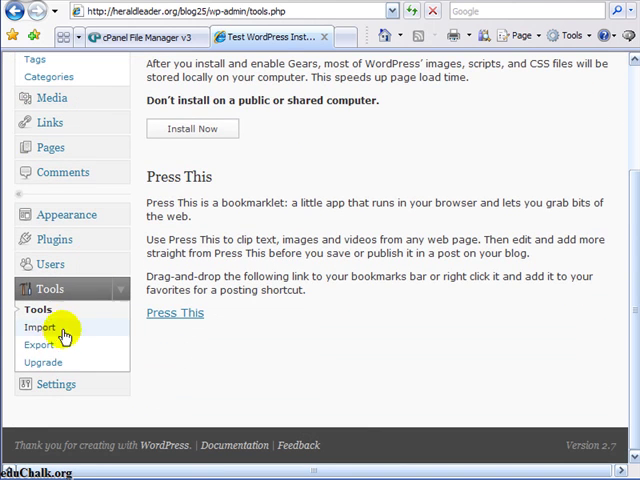
{"action": "left_click", "coordinate": [43, 362]}
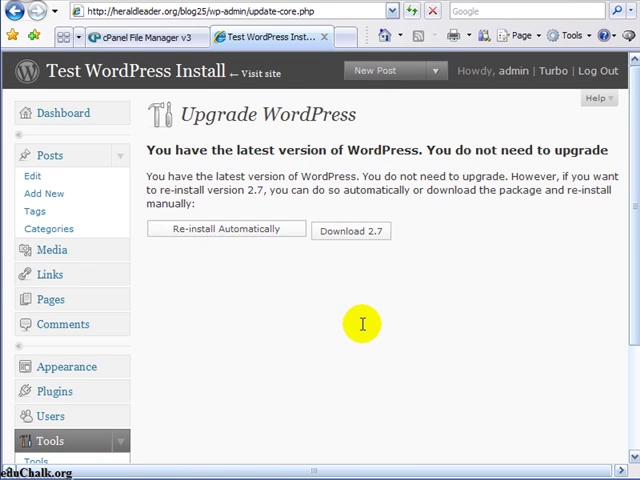
{"action": "mouse_move", "coordinate": [237, 168]}
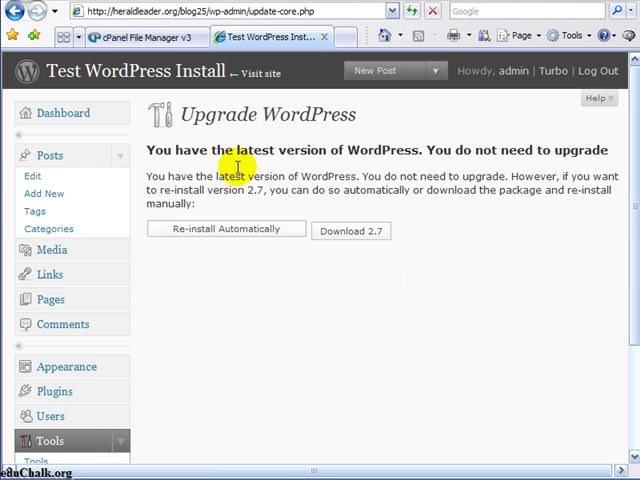